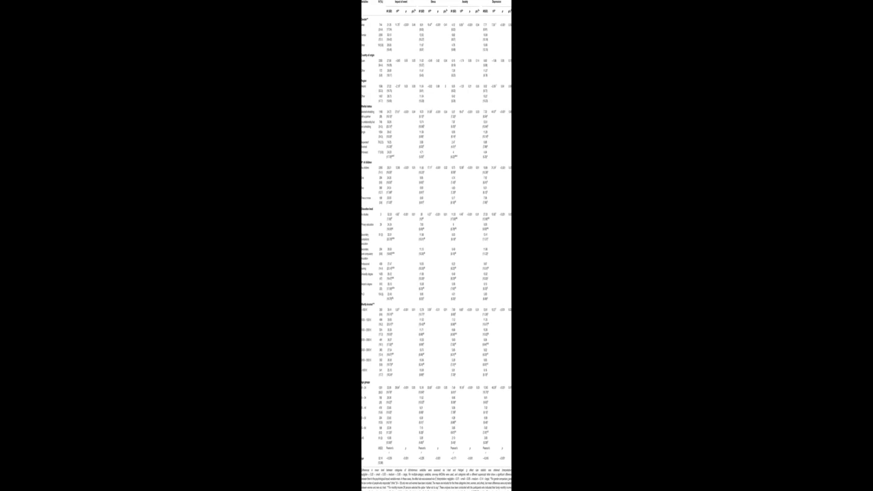
scroll("down", 3)
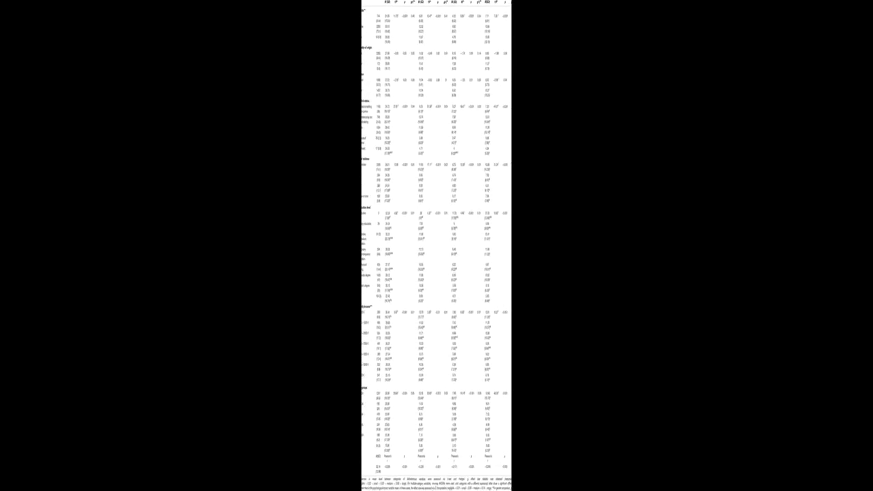